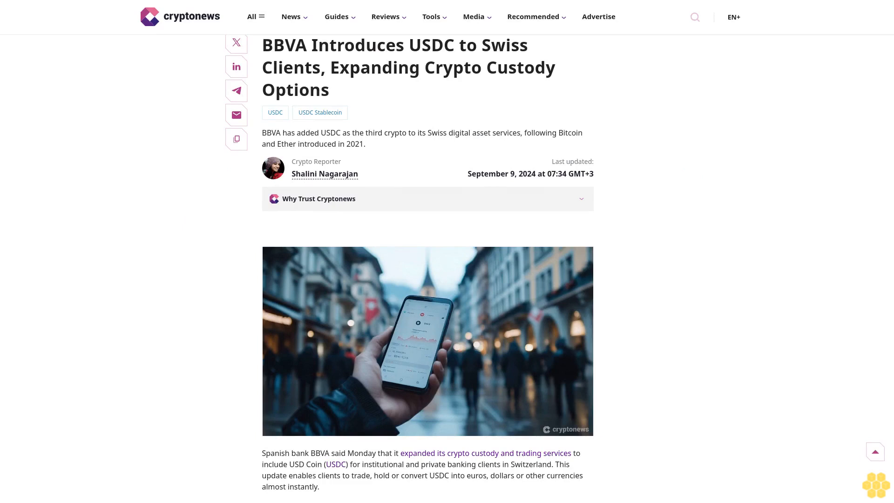
scroll(down, 3)
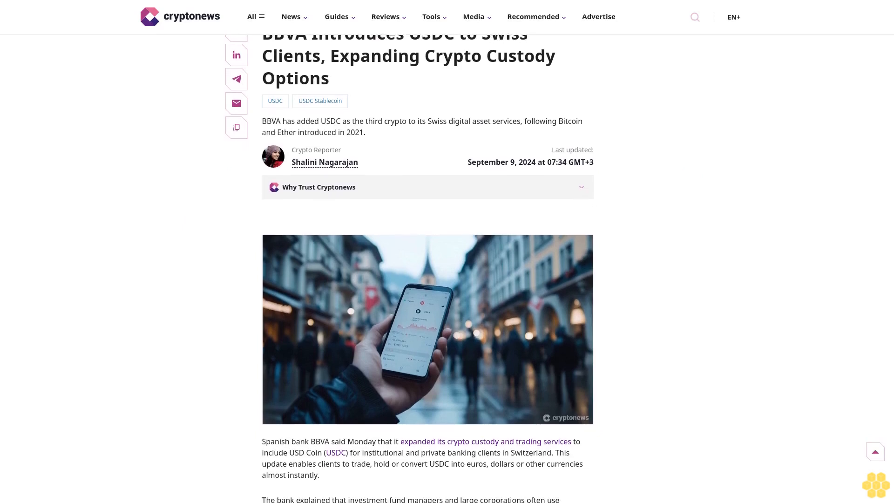
scroll(down, 3)
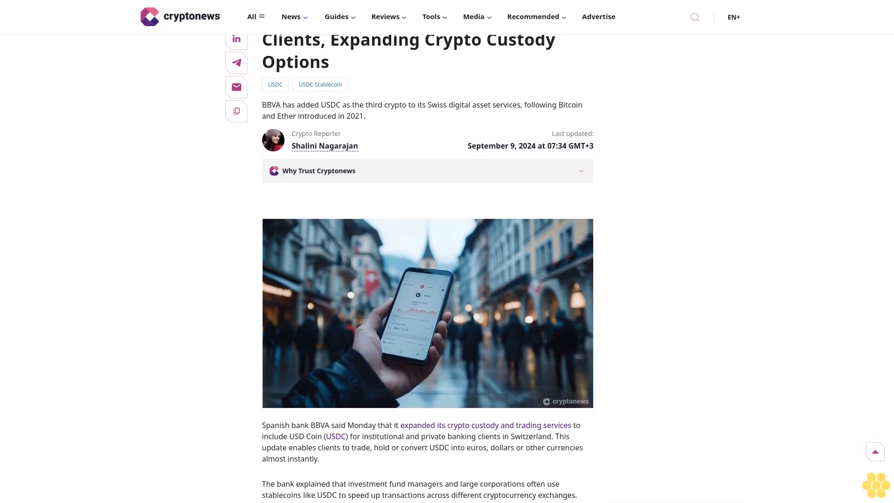
scroll(down, 3)
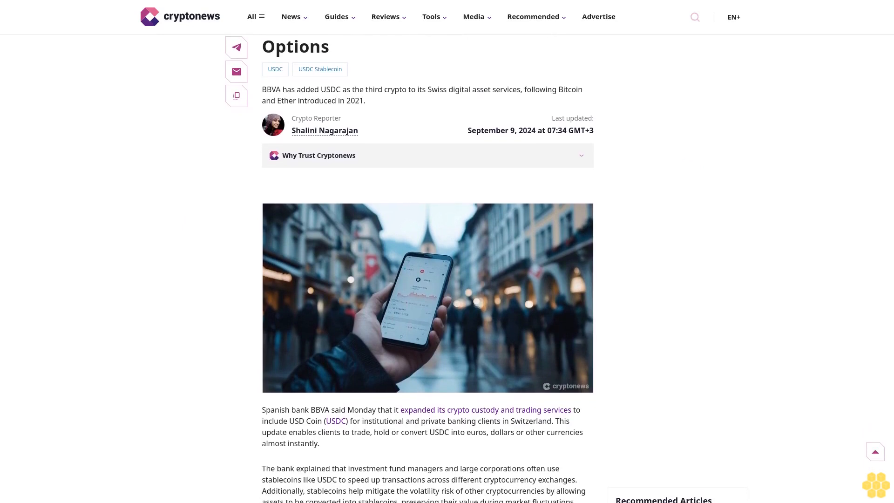
scroll(down, 3)
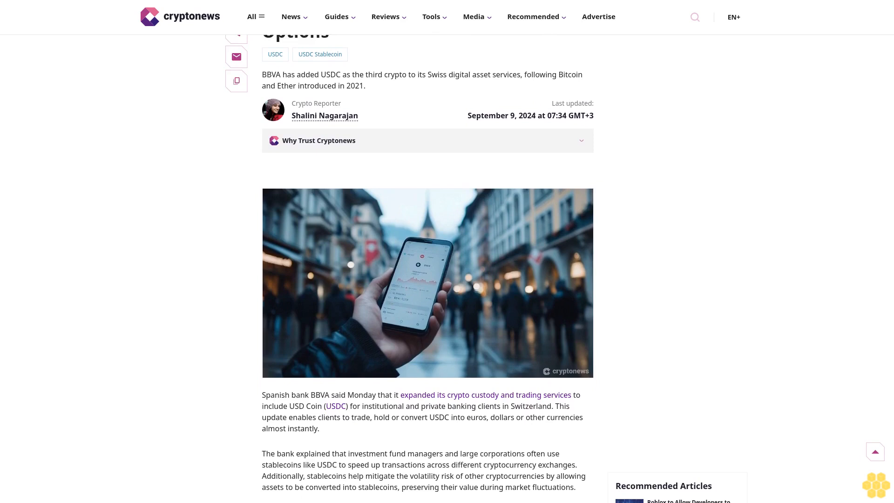
scroll(down, 3)
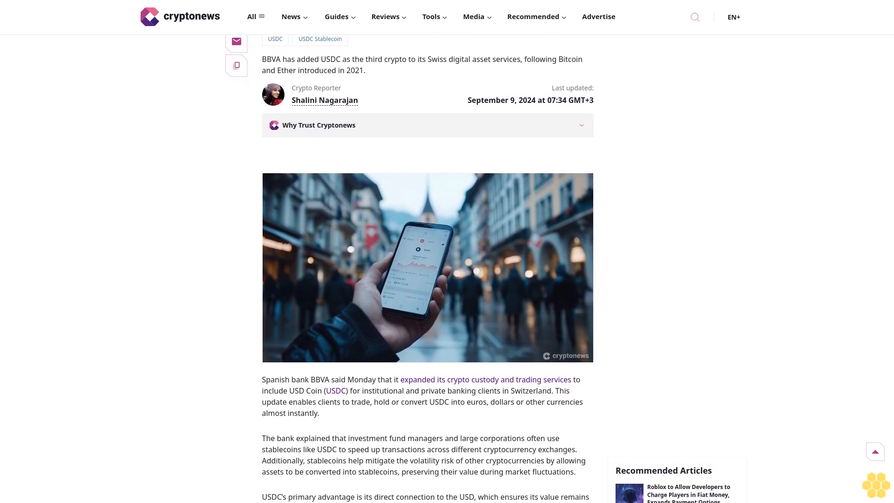
scroll(down, 3)
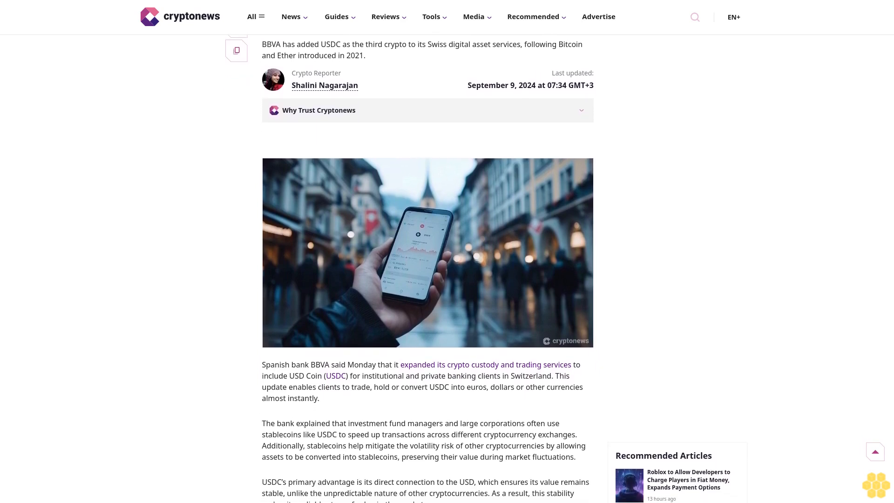
scroll(down, 3)
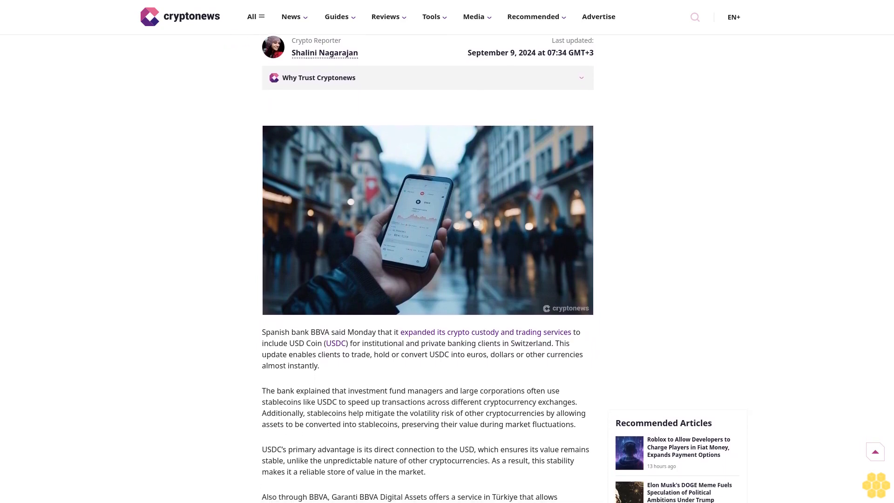
scroll(down, 3)
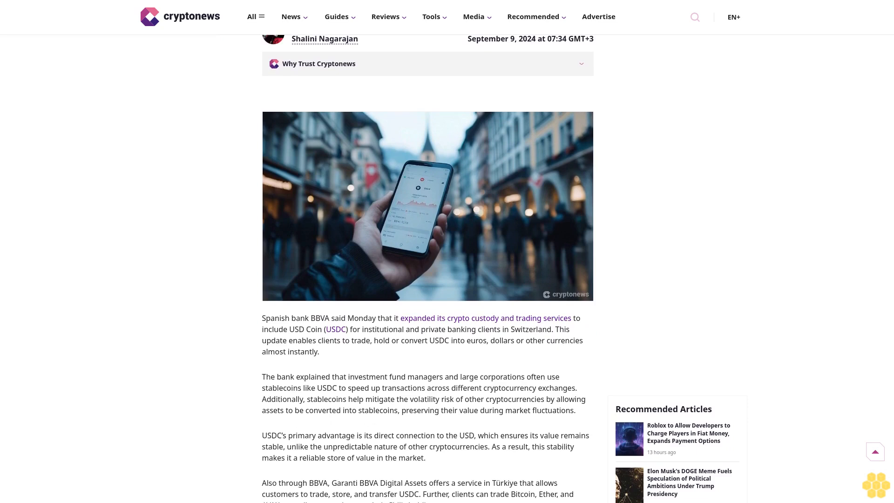
scroll(down, 3)
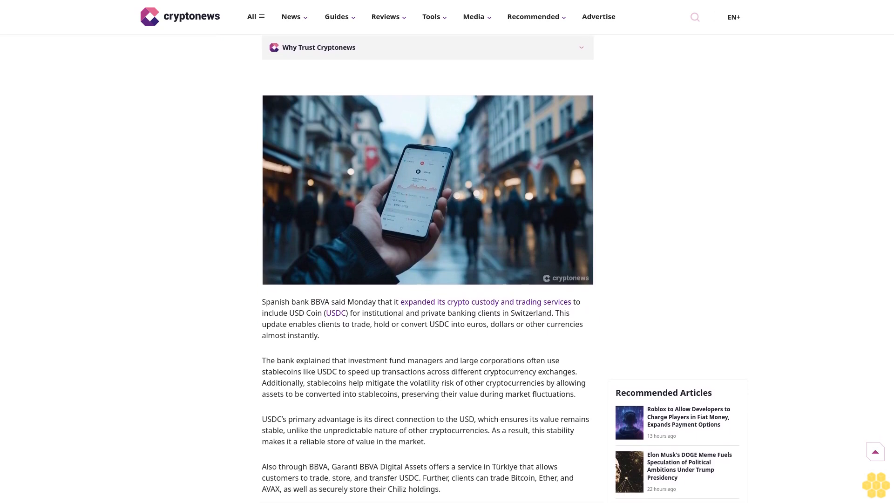
scroll(down, 3)
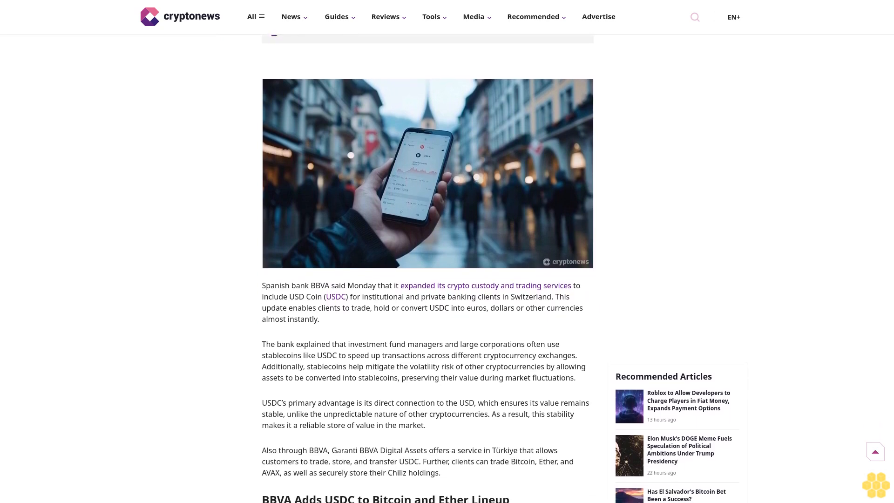
scroll(down, 3)
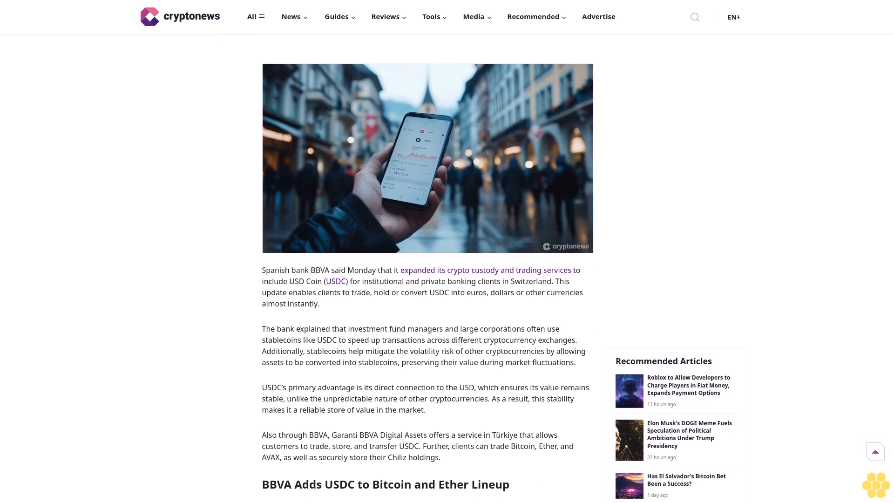
scroll(down, 3)
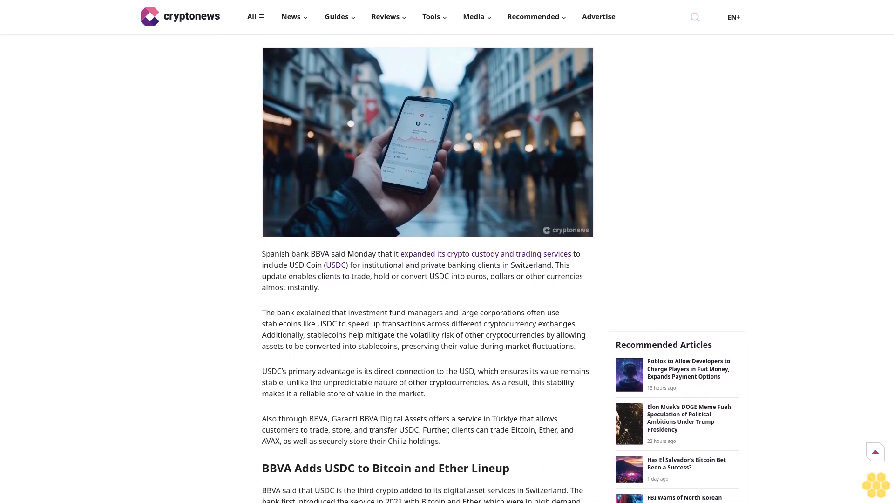
scroll(down, 3)
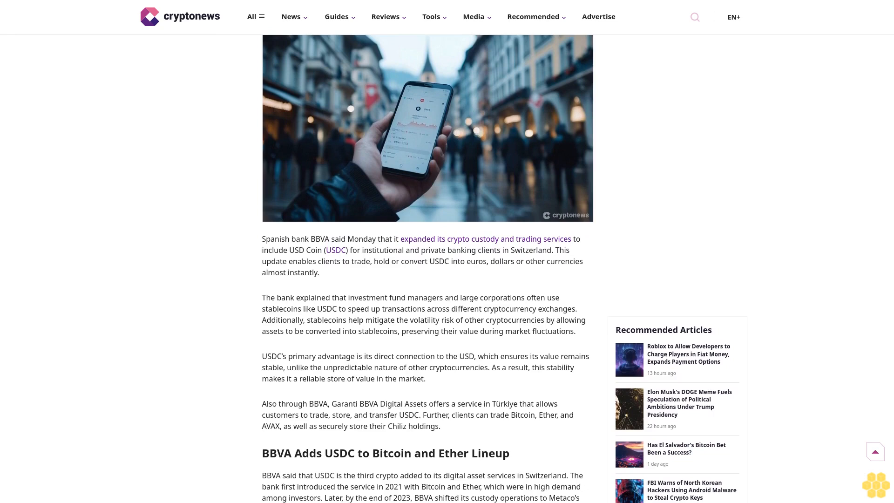
scroll(down, 3)
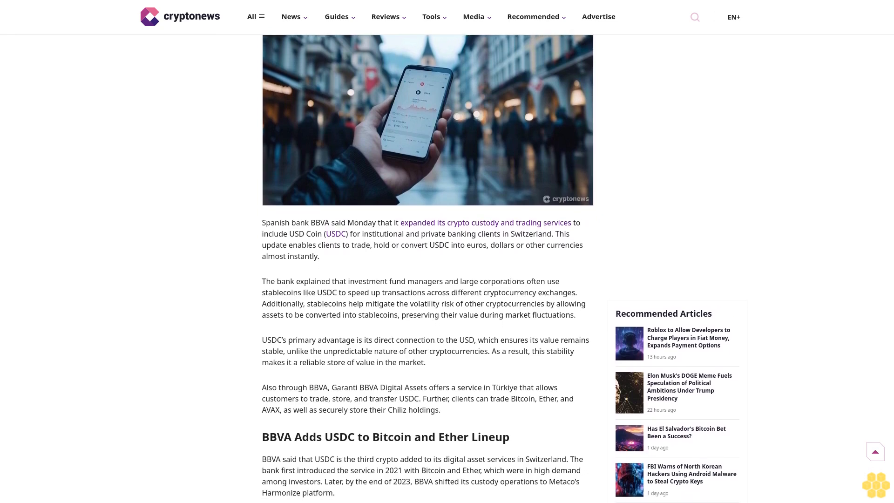
scroll(down, 3)
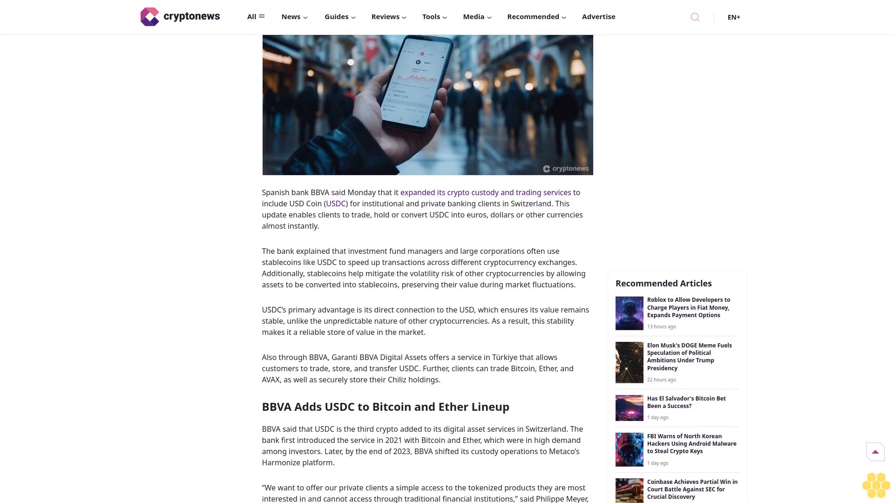
scroll(down, 3)
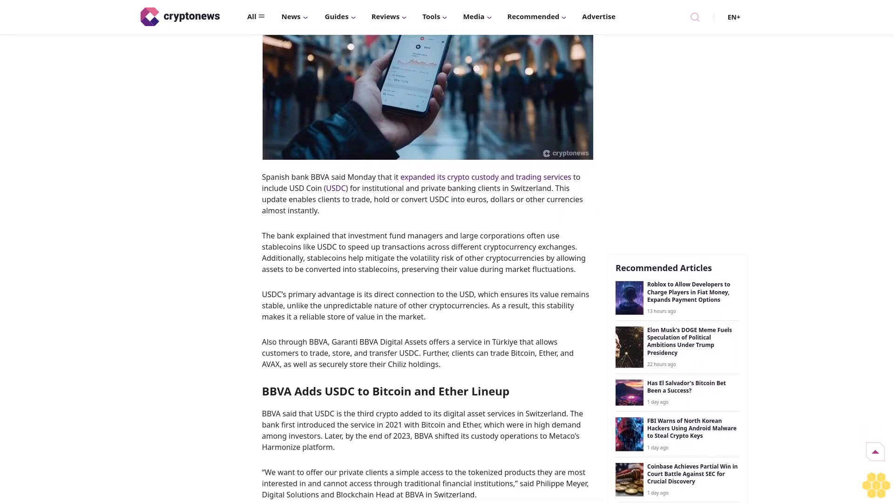
scroll(down, 3)
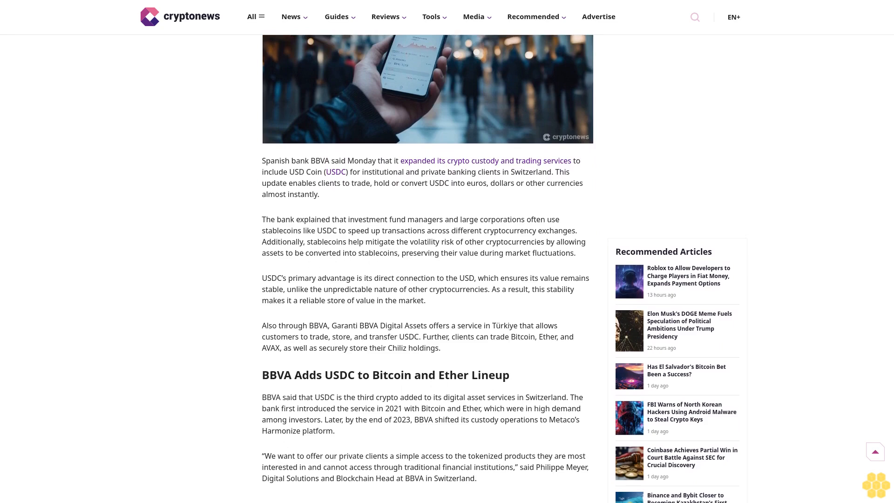
scroll(down, 3)
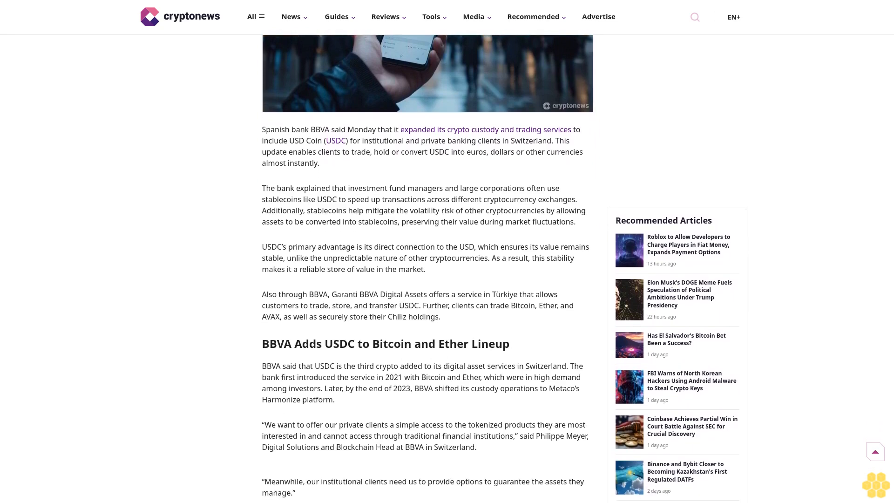
scroll(down, 3)
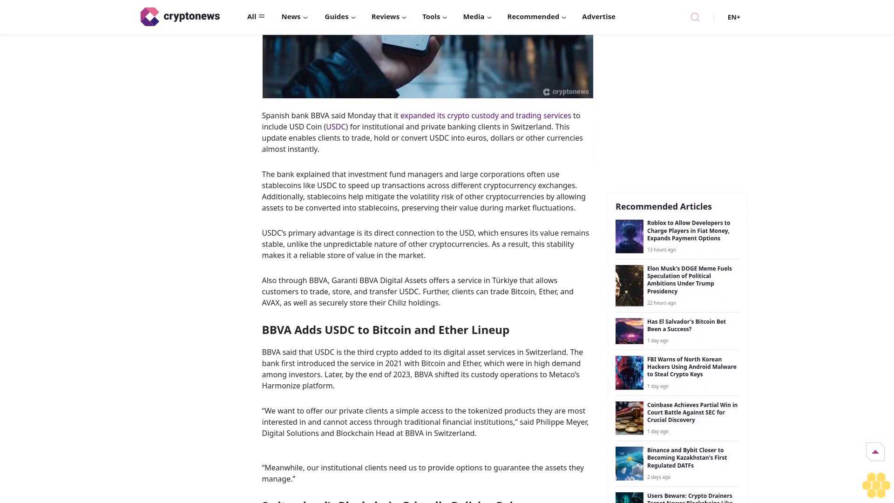
scroll(down, 3)
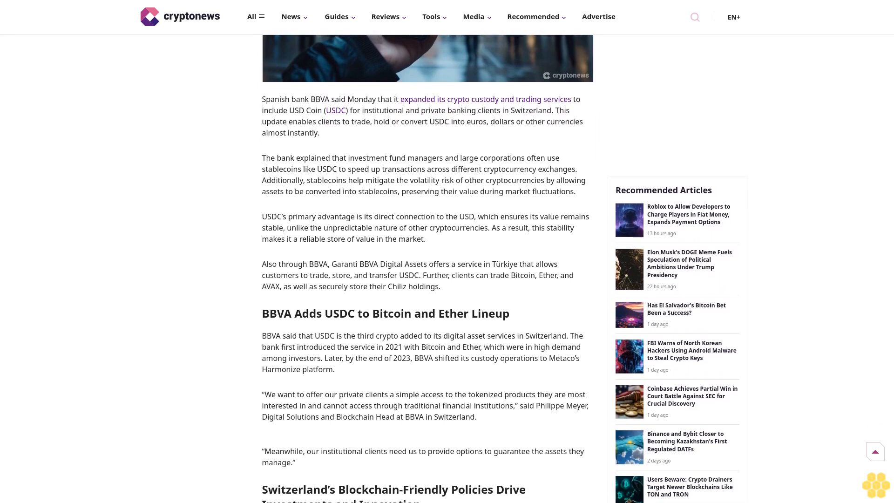
scroll(down, 3)
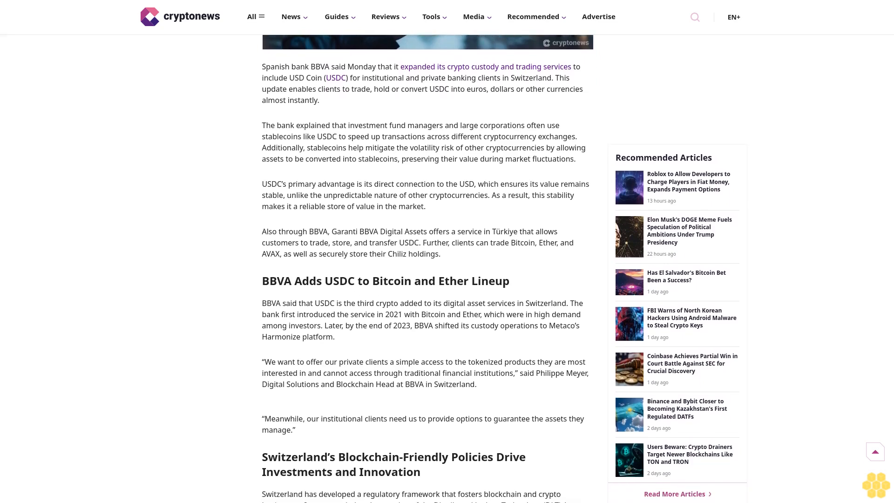
scroll(down, 3)
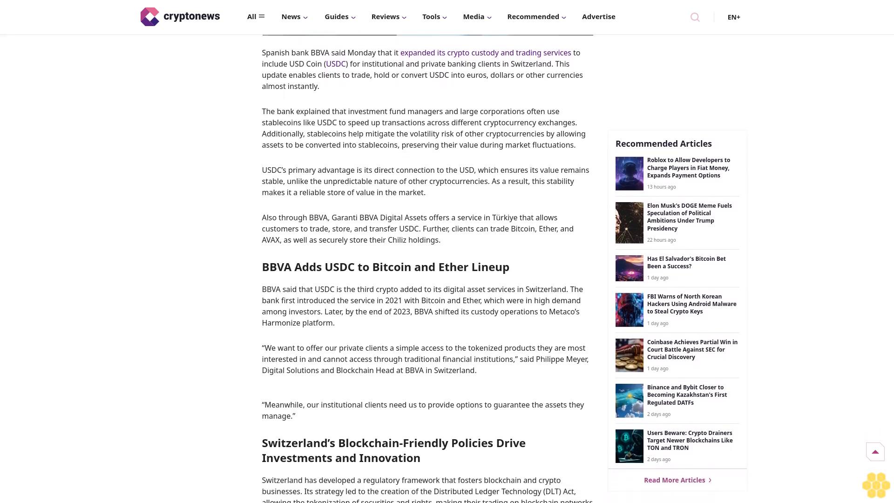
scroll(down, 3)
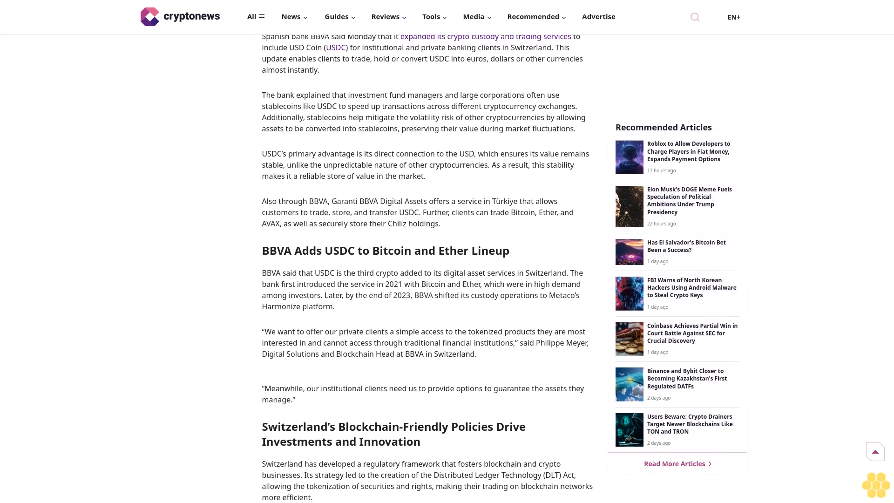
scroll(down, 3)
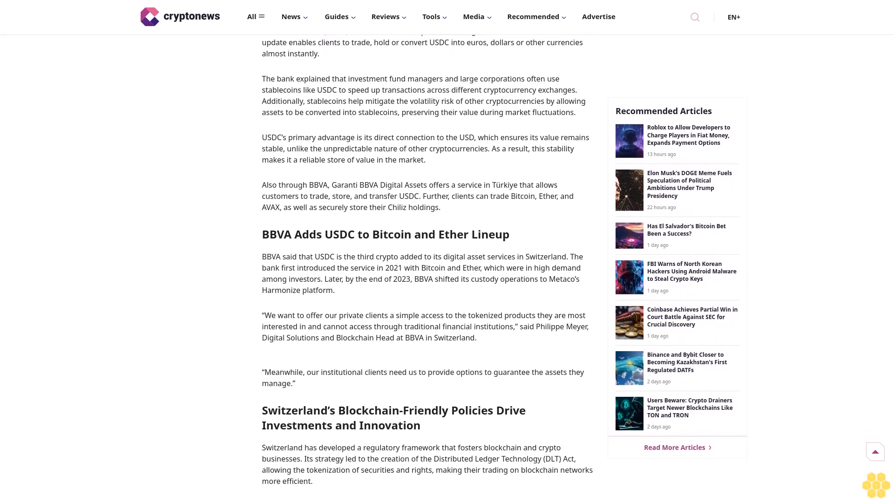
scroll(down, 3)
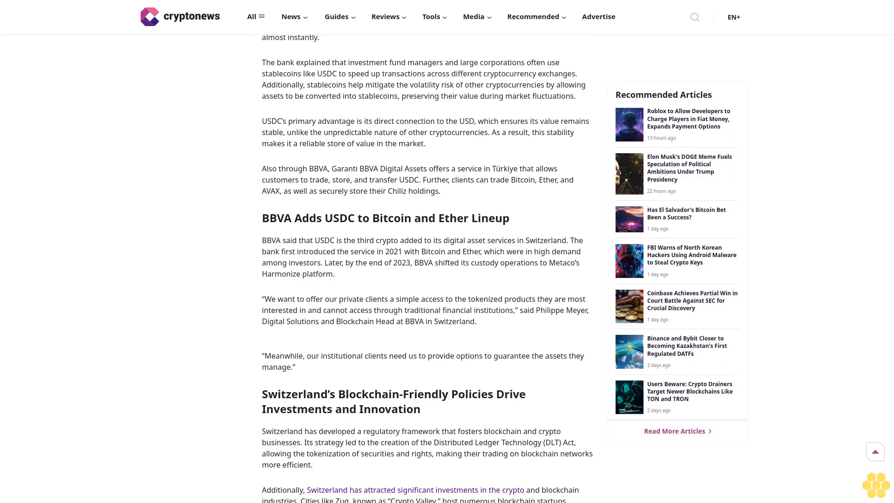
scroll(down, 3)
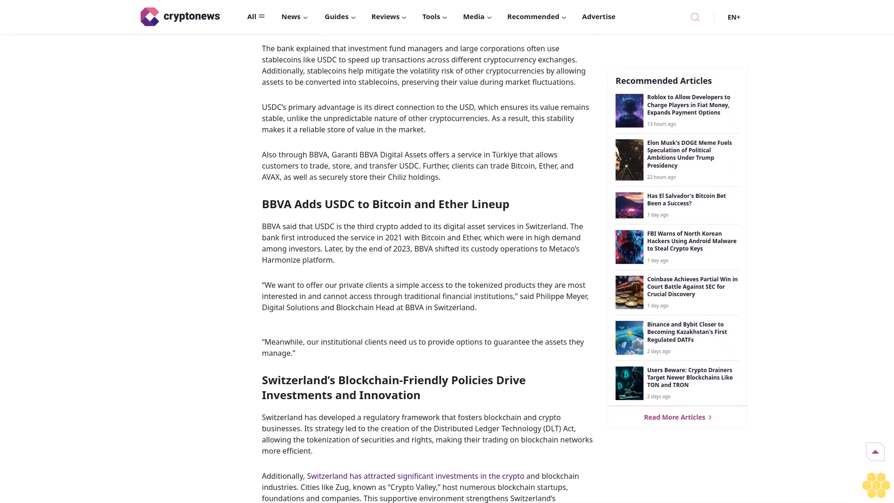
scroll(down, 3)
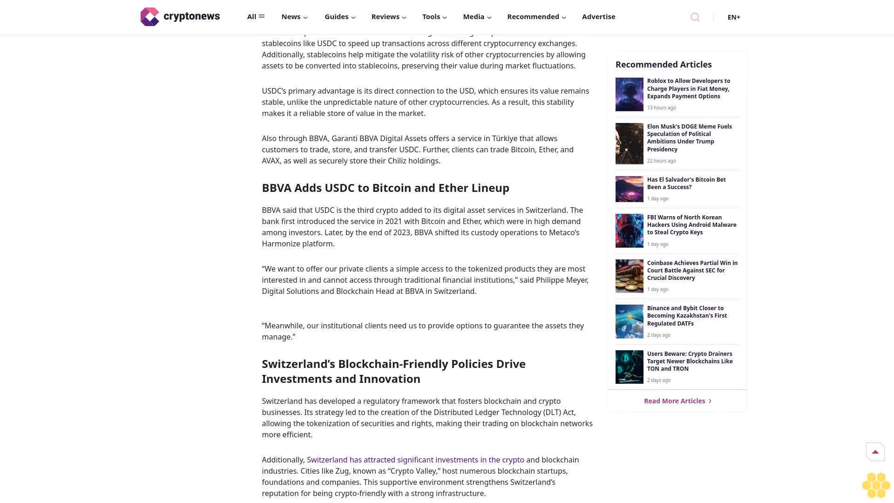
scroll(down, 3)
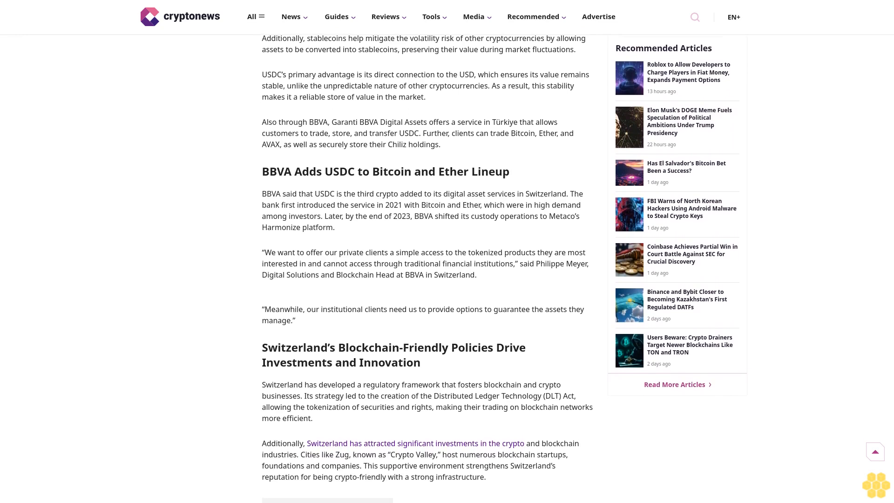
scroll(down, 3)
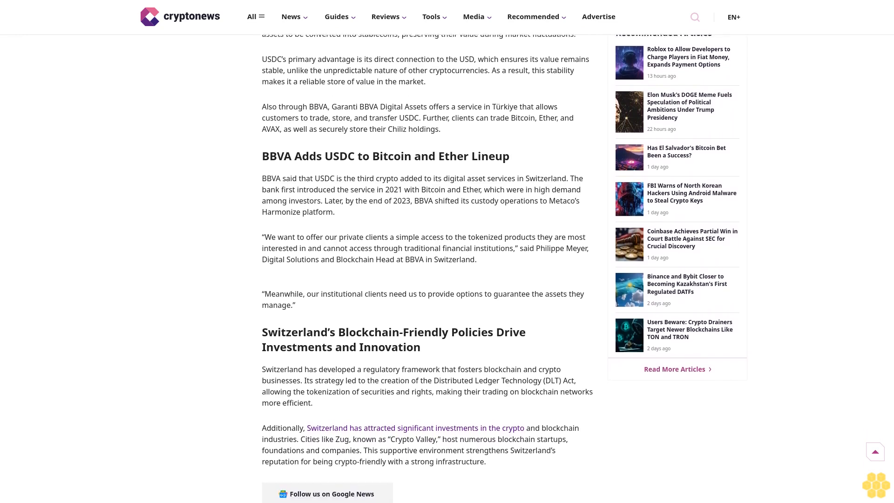
scroll(down, 3)
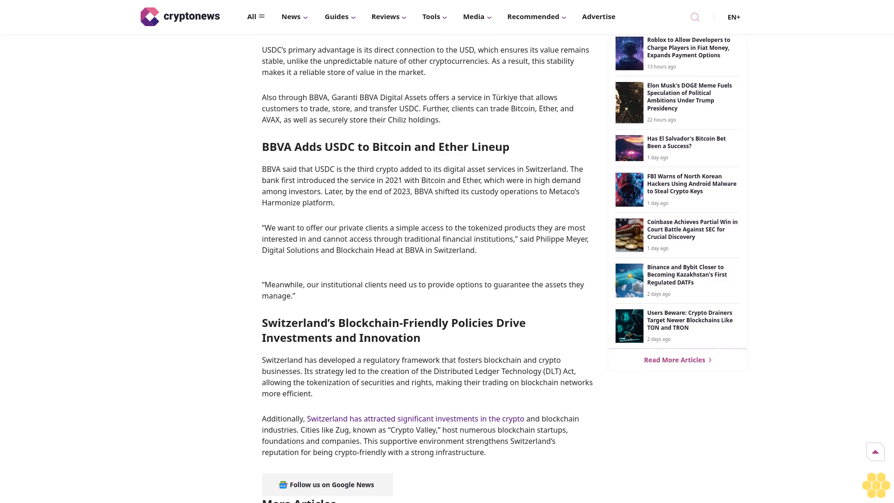